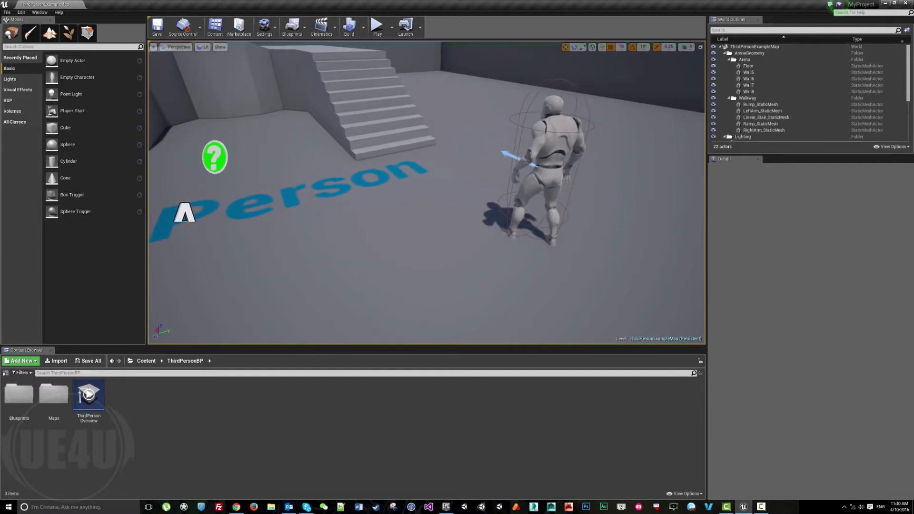
mouse_move(362, 220)
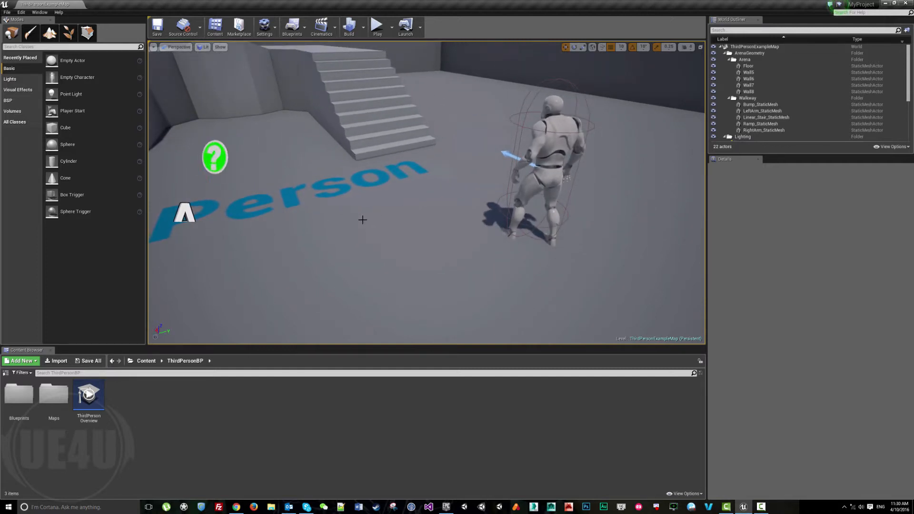
mouse_move(54, 394)
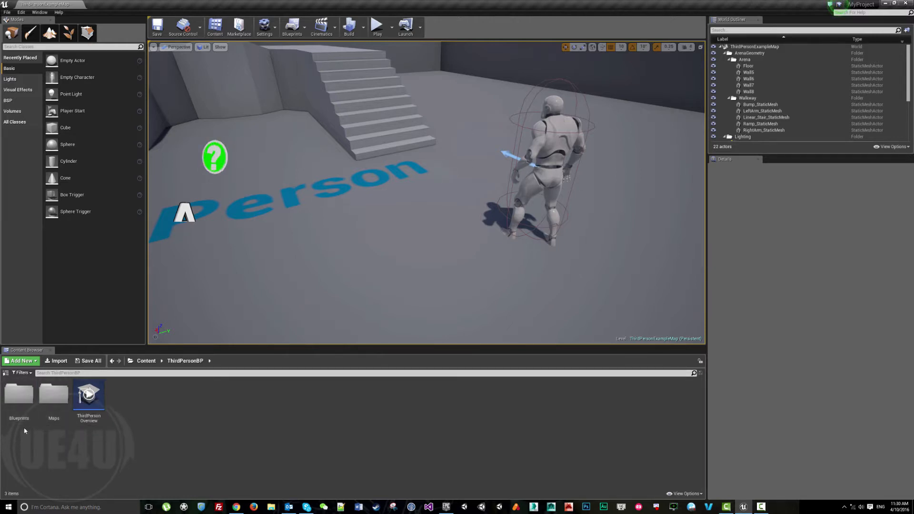
- Navigate from Content into Mannequin > Animations to list its animation assets
double_click(19, 397)
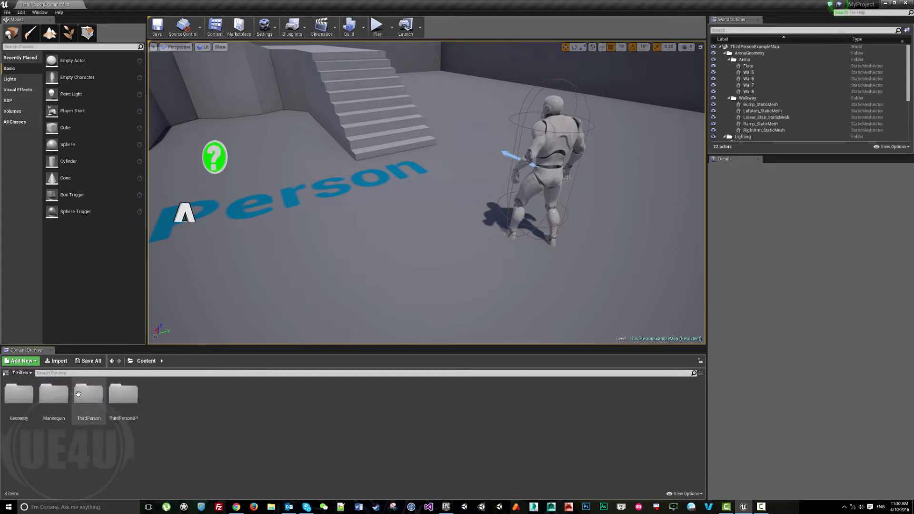
double_click(54, 394)
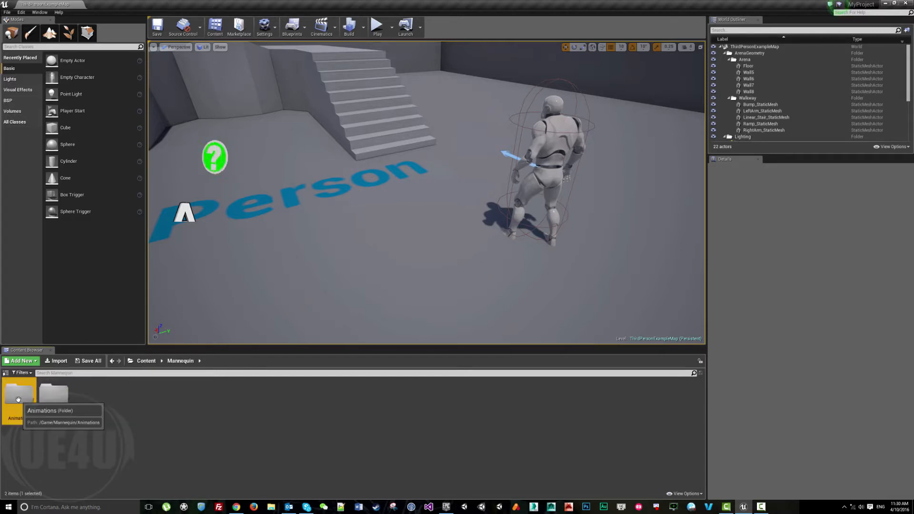
double_click(19, 397)
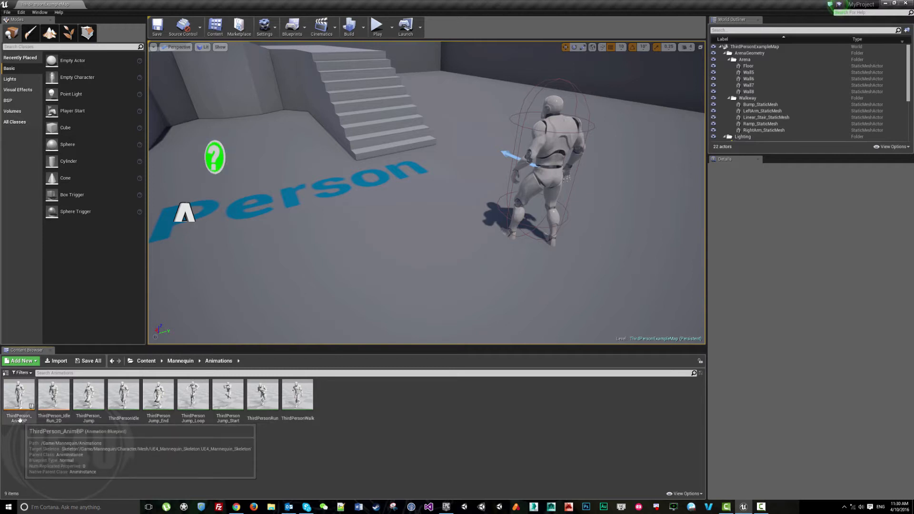
- Open ThirdPerson_AnimBP maximized and return to its Default locomotion state machine
double_click(19, 397)
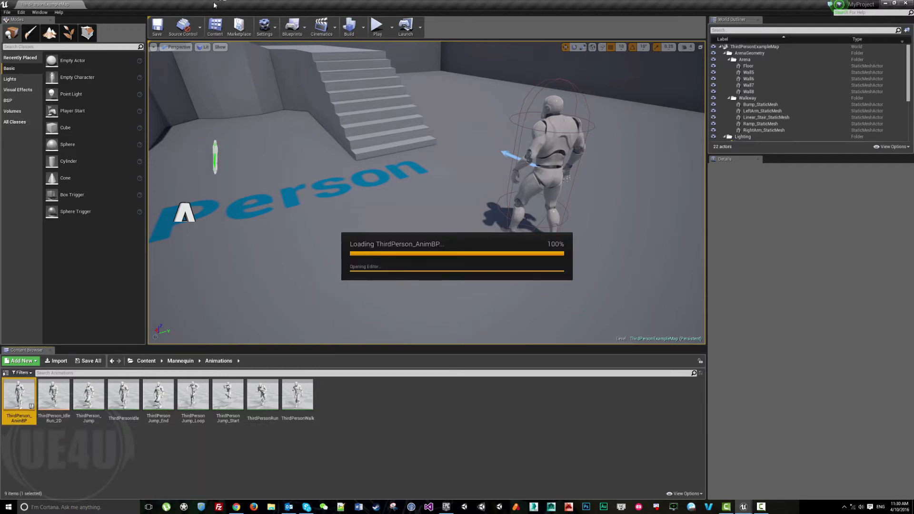
double_click(18, 394)
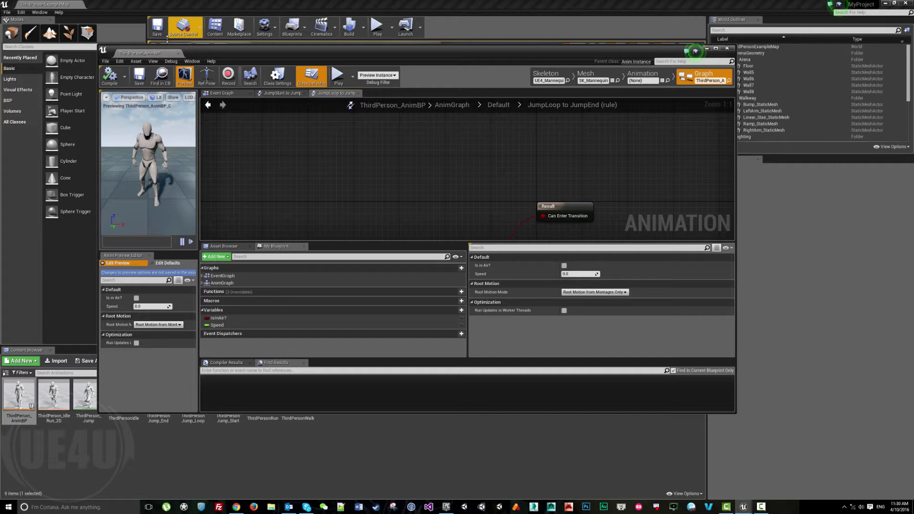
left_click(716, 48)
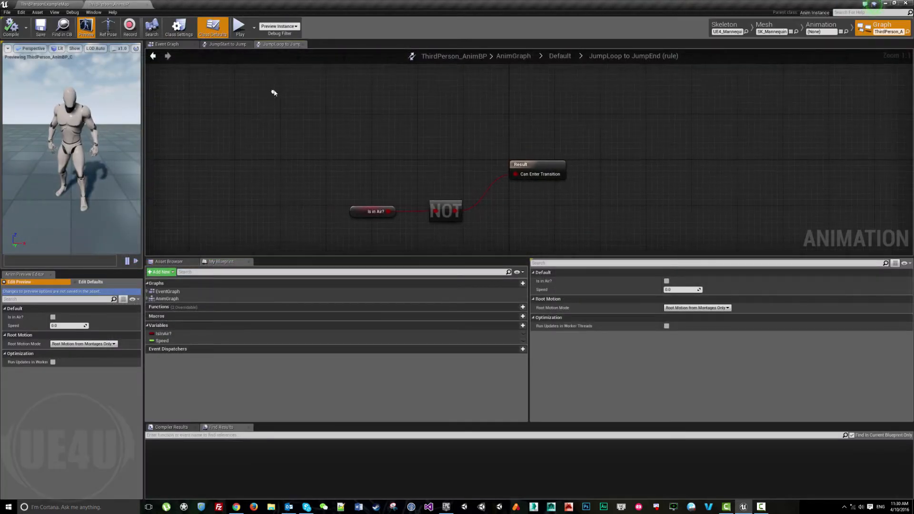
left_click(226, 44)
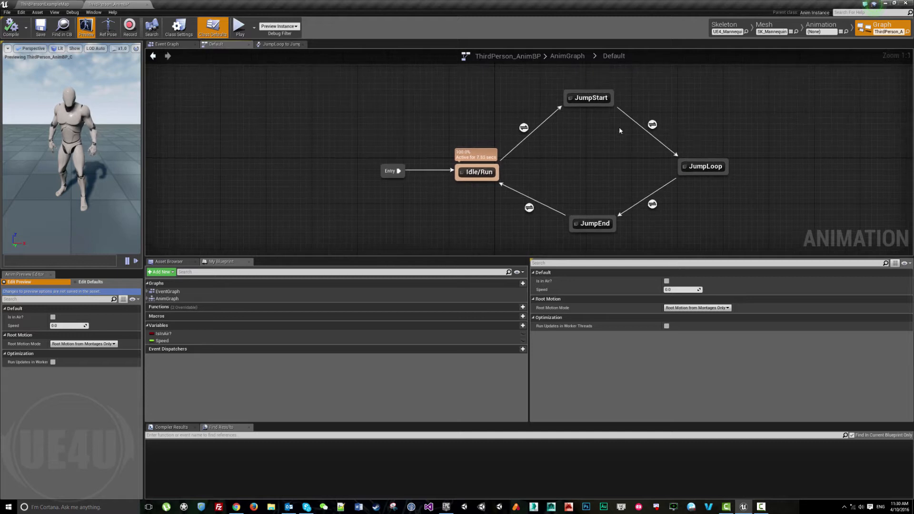
mouse_move(553, 148)
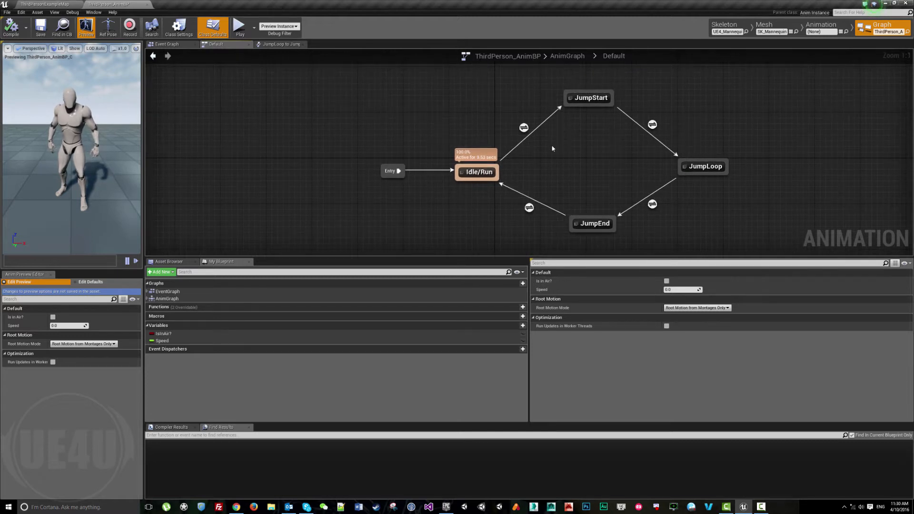
mouse_move(228, 112)
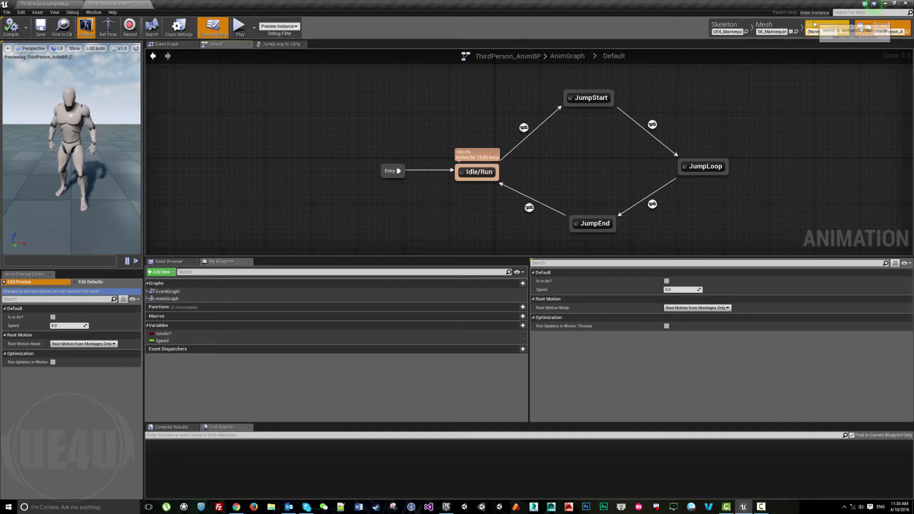
- Switch to Animation mode, open ThirdPersonRun and pause its preview on the timeline
left_click(824, 28)
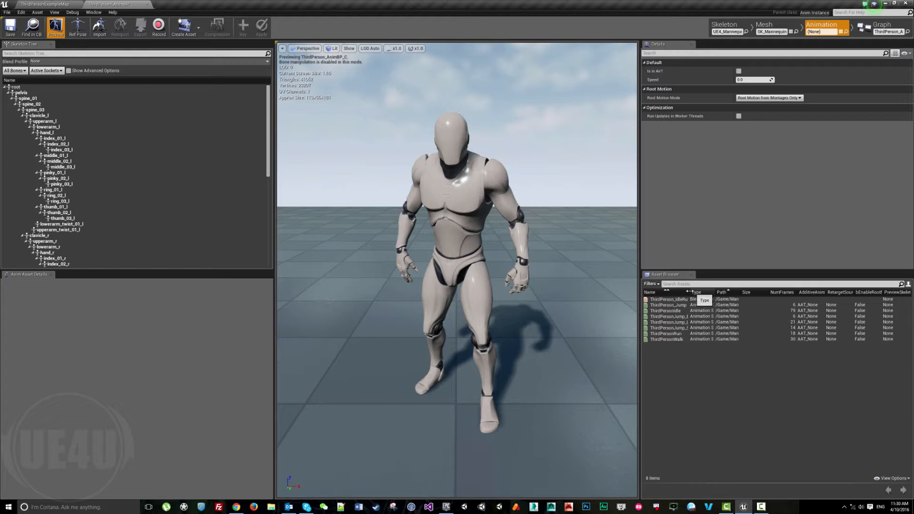
mouse_move(677, 328)
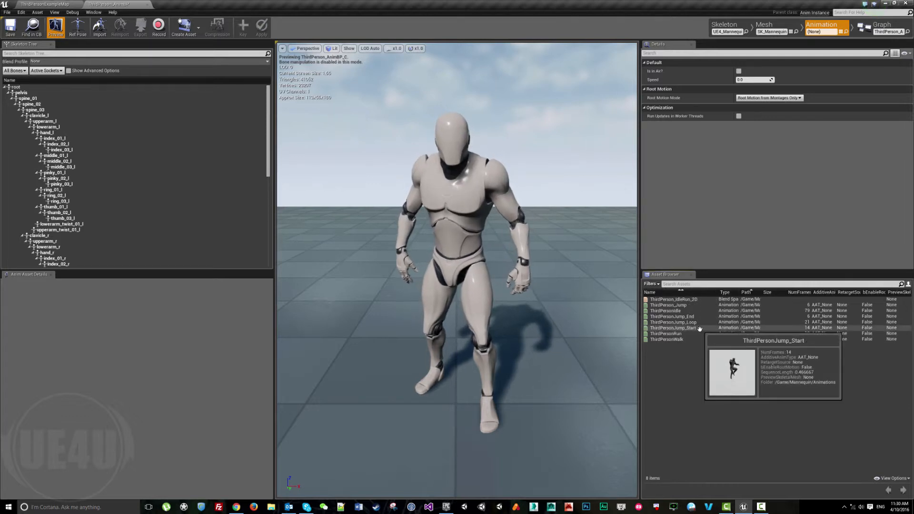
mouse_move(694, 339)
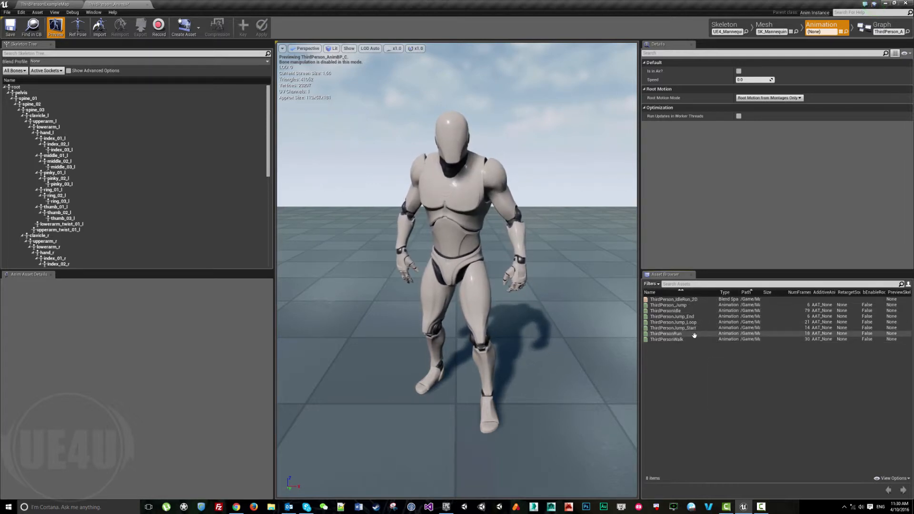
double_click(667, 332)
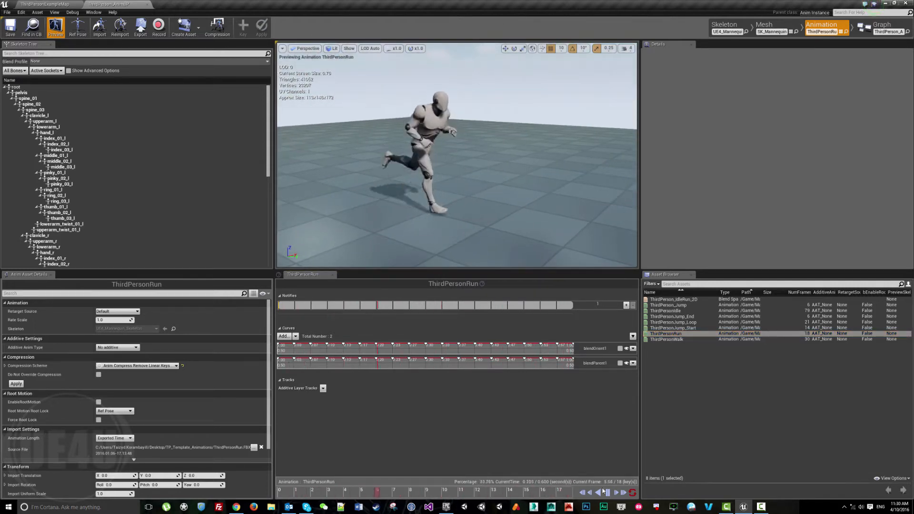
left_click(588, 493)
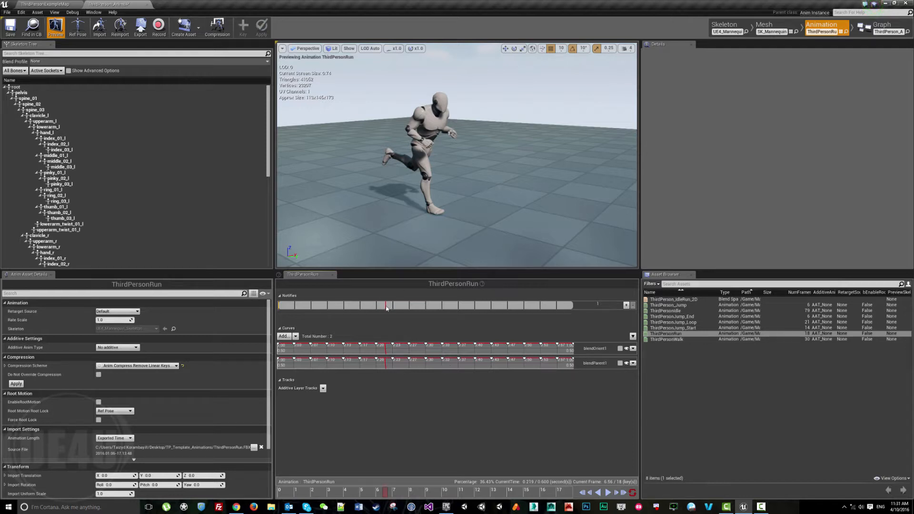
- Add a Play Particle Effect notify on ThirdPersonRun's notifies track and return to the level editor
right_click(387, 305)
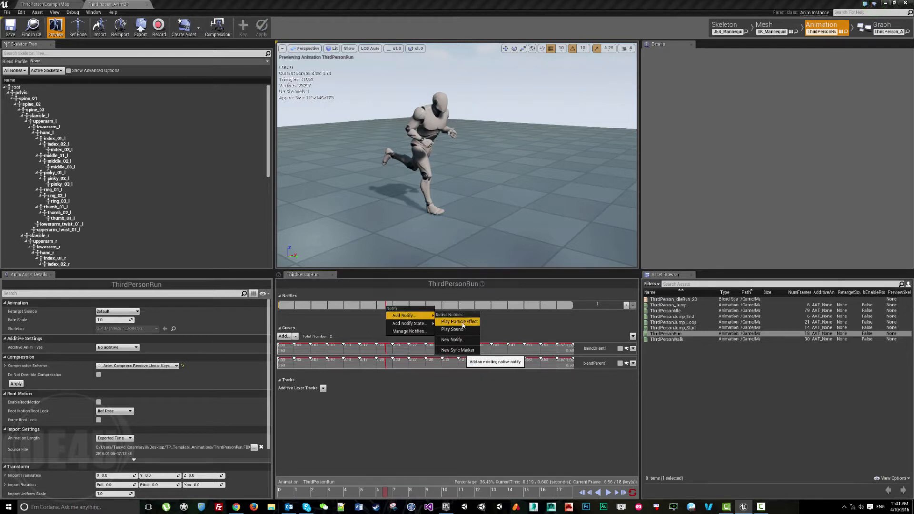
mouse_move(451, 340)
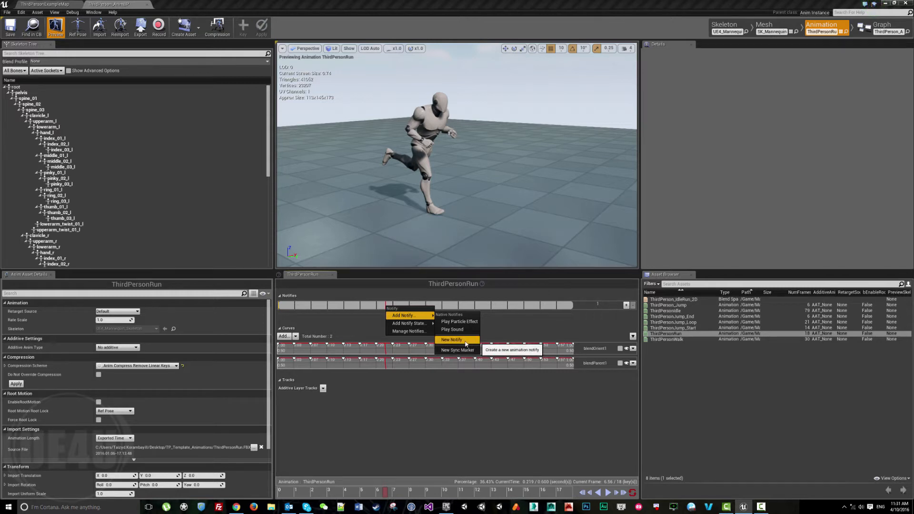
mouse_move(459, 321)
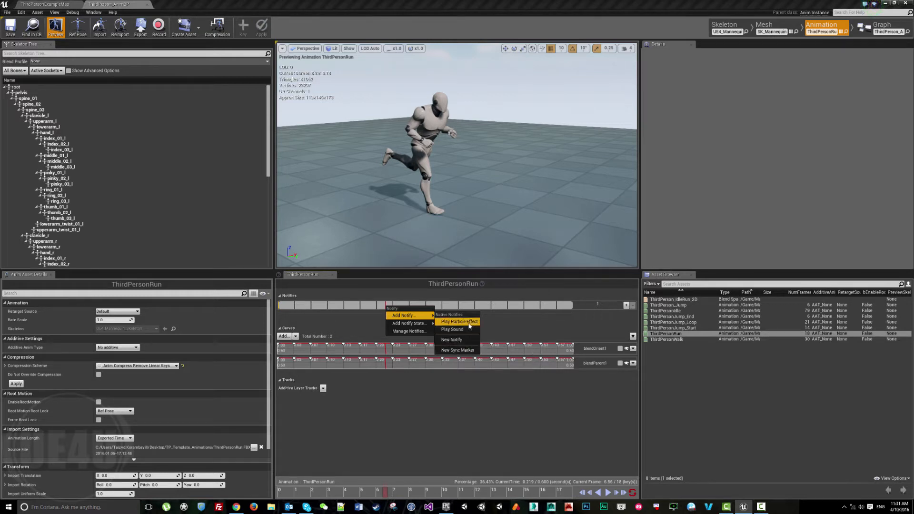
left_click(459, 322)
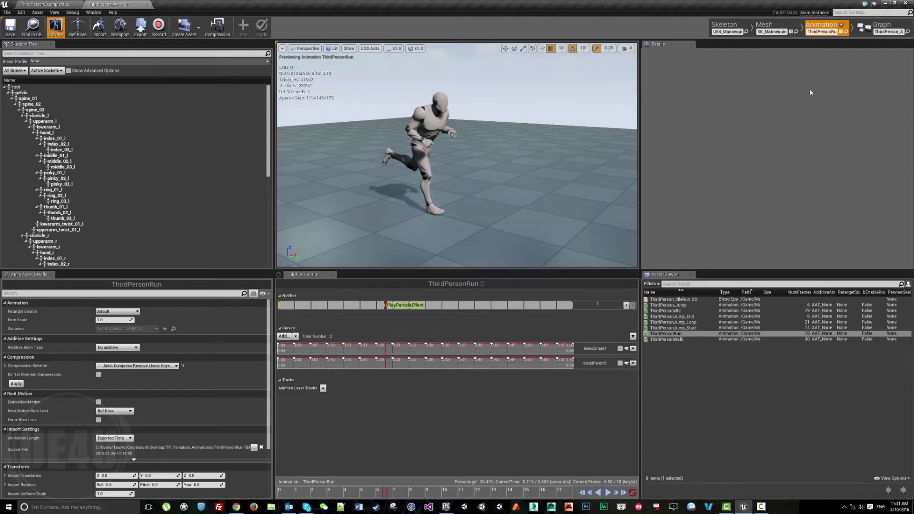
left_click(405, 305)
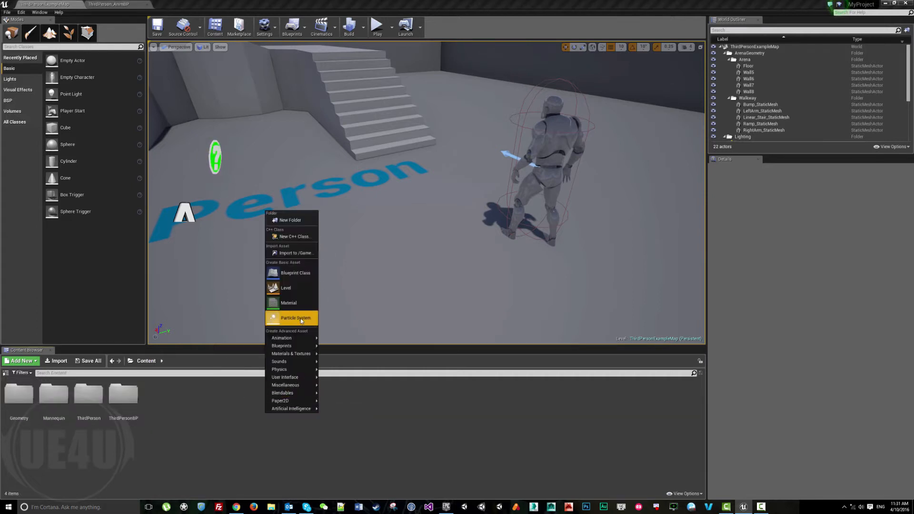
- Create a NewParticleSystem asset for the footstep notify to reference
left_click(295, 318)
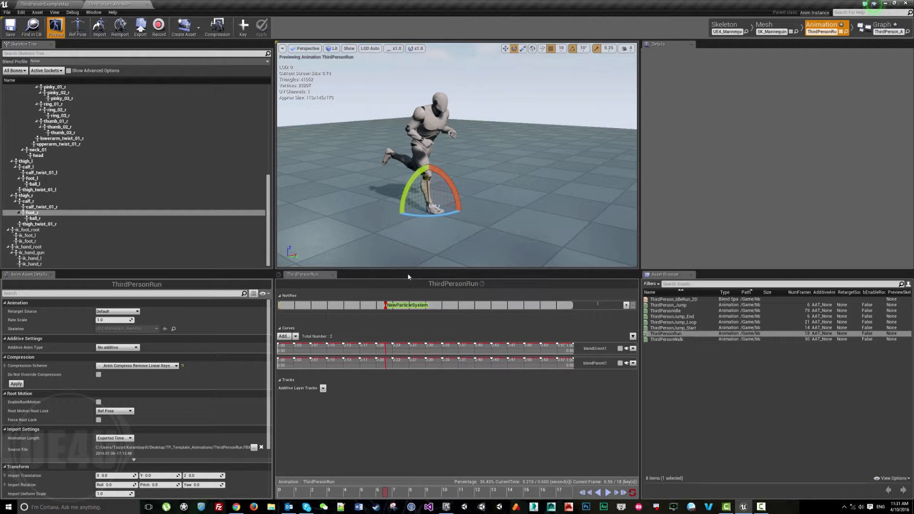
mouse_move(406, 305)
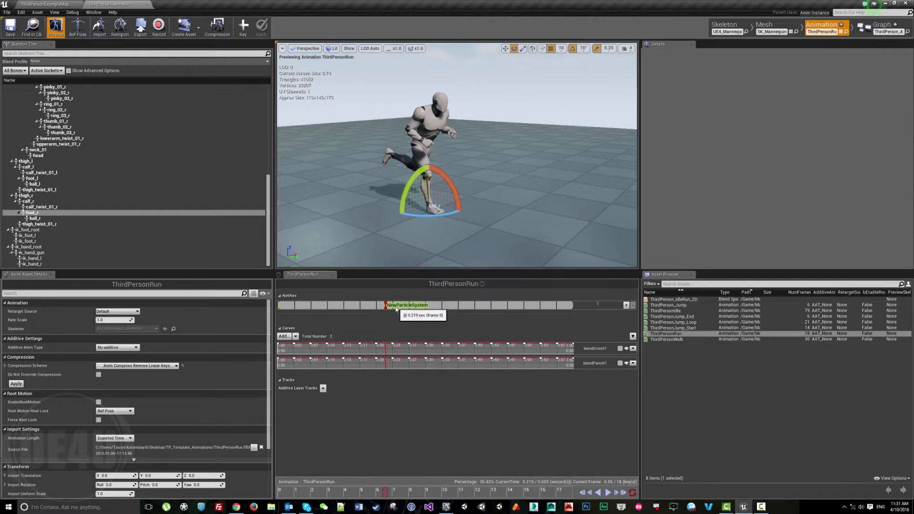
- Attach the NewParticleSystem notify to the foot_r socket and scrub to a later frame
left_click(408, 304)
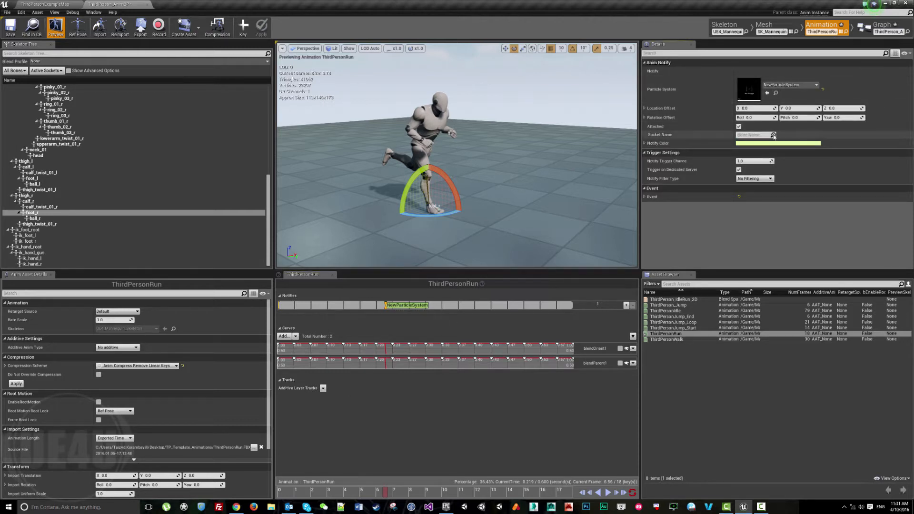
left_click(753, 134)
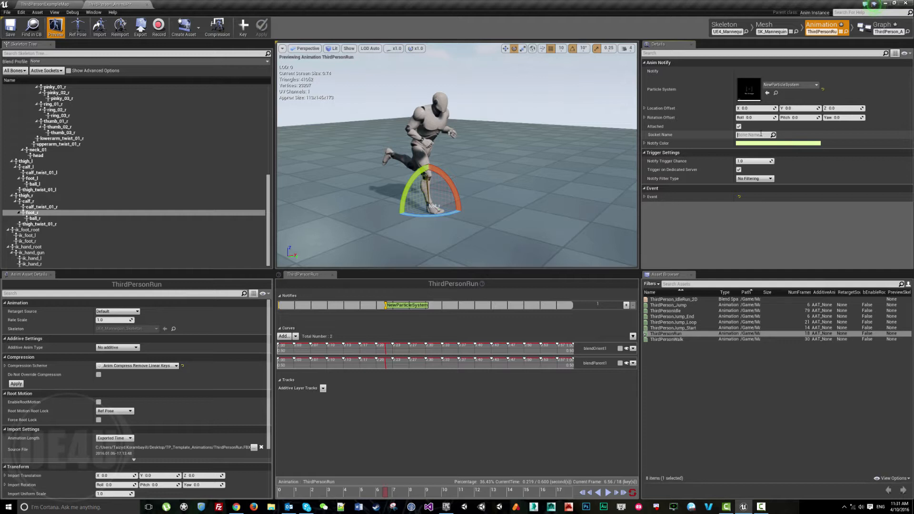
type("foo")
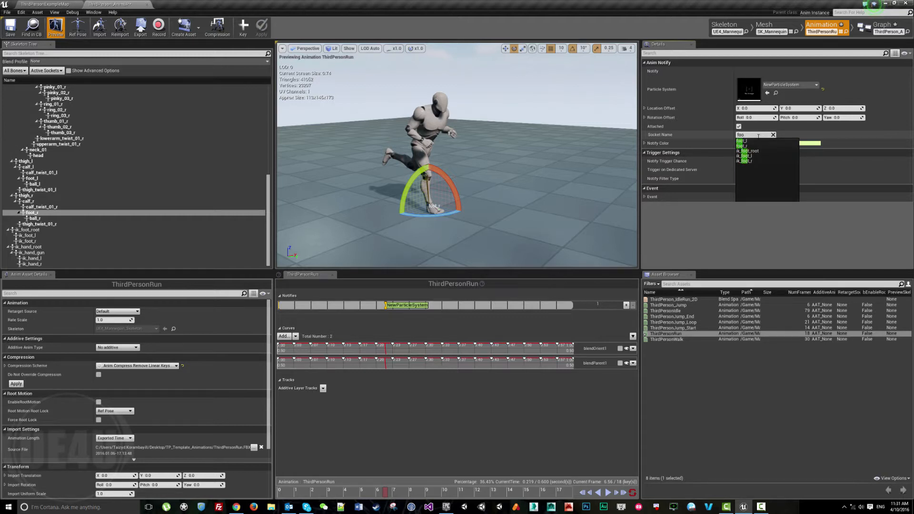
left_click(746, 156)
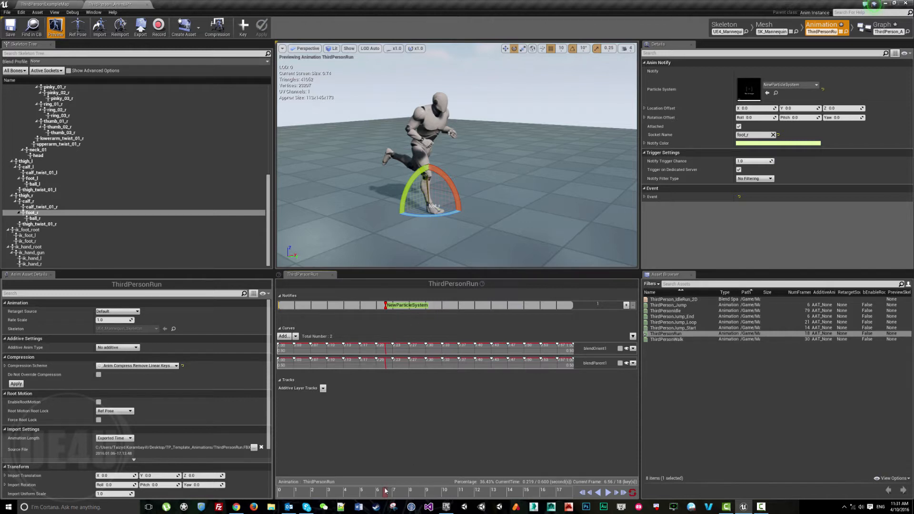
left_click(522, 499)
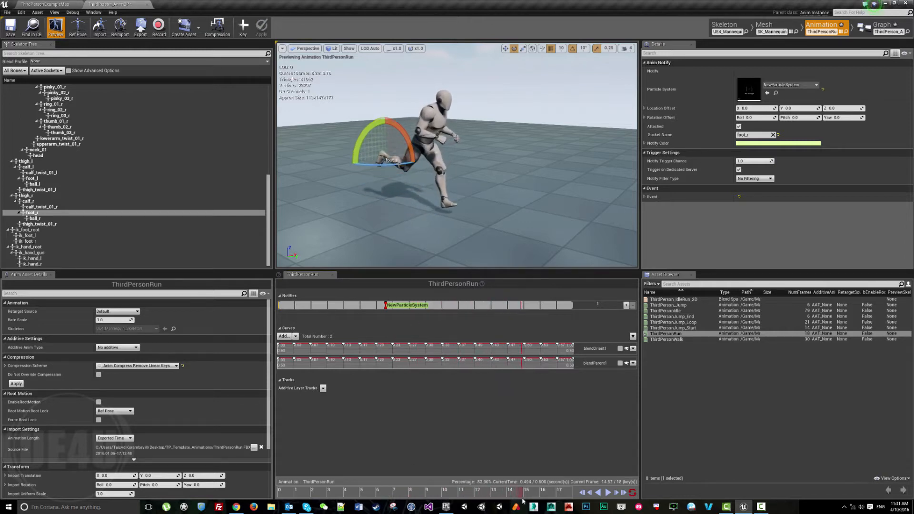
left_click(543, 304)
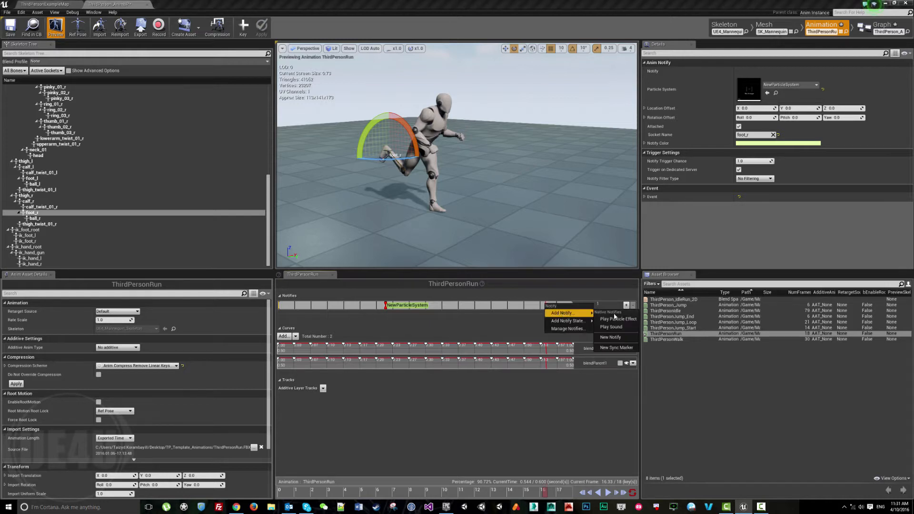
- Add a second Play Particle Effect notify attached to foot_l, then play-test and stop
left_click(618, 319)
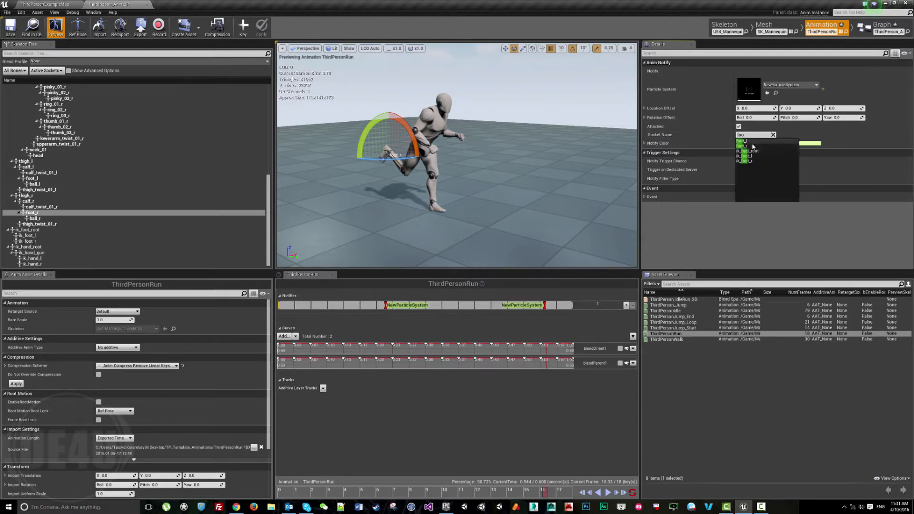
left_click(746, 141)
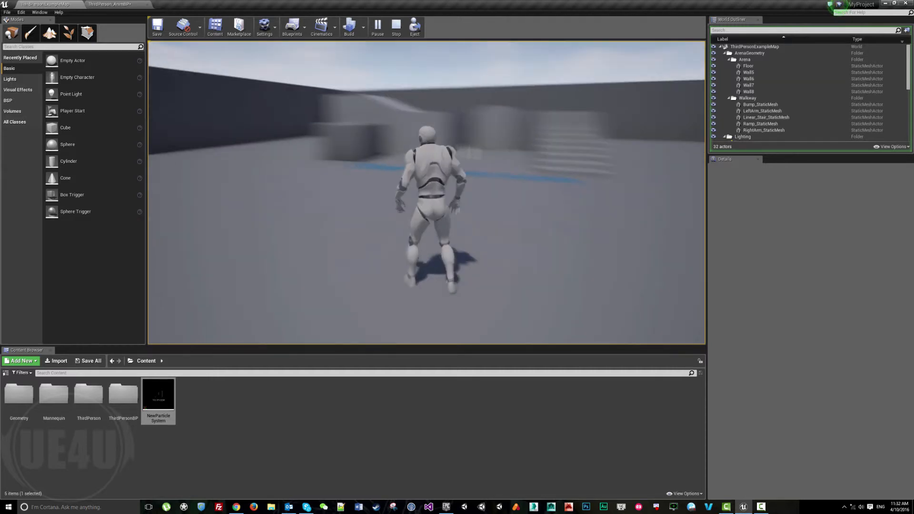
left_click(396, 25)
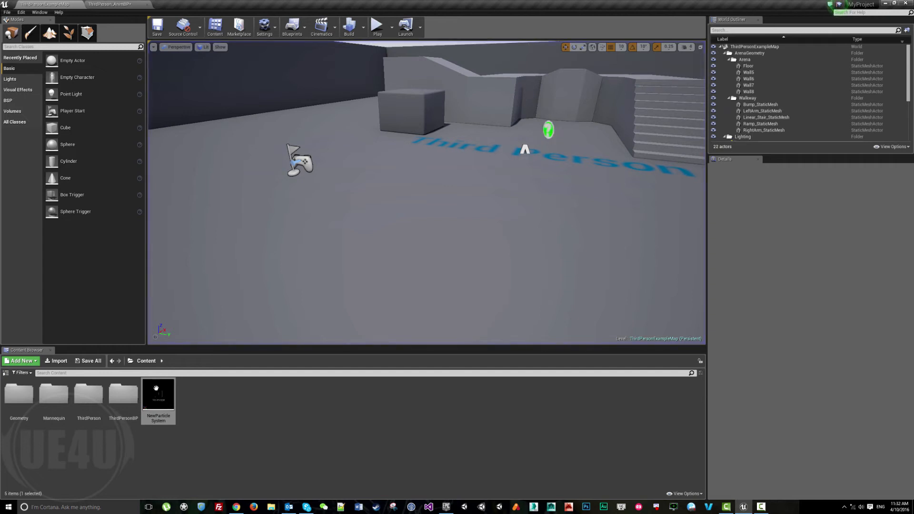
double_click(157, 394)
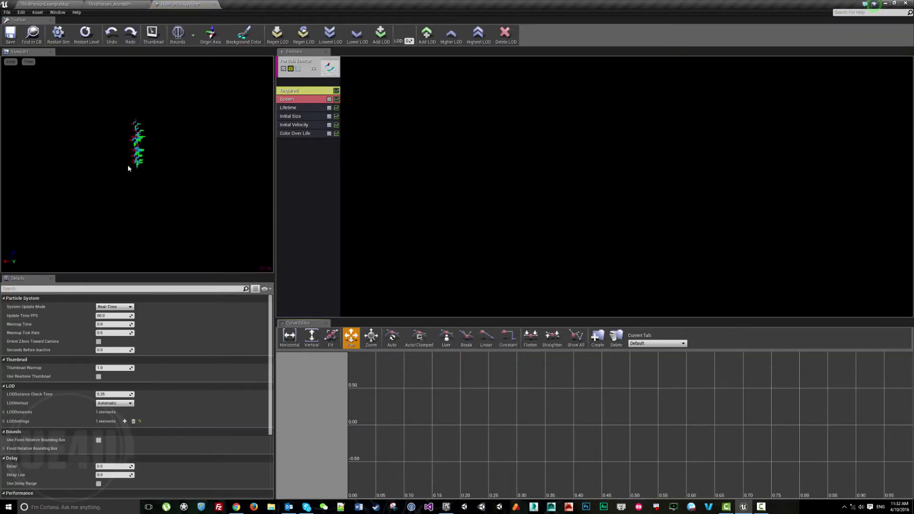
left_click(44, 4)
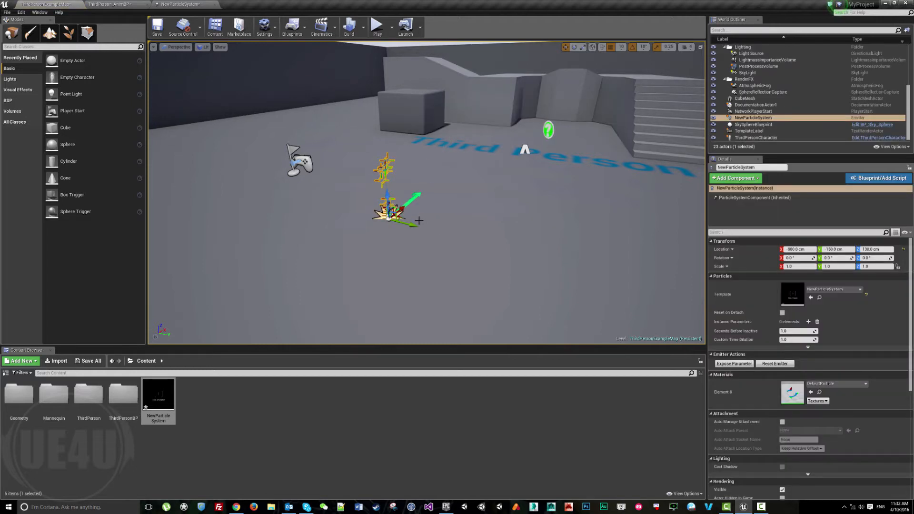
double_click(158, 394)
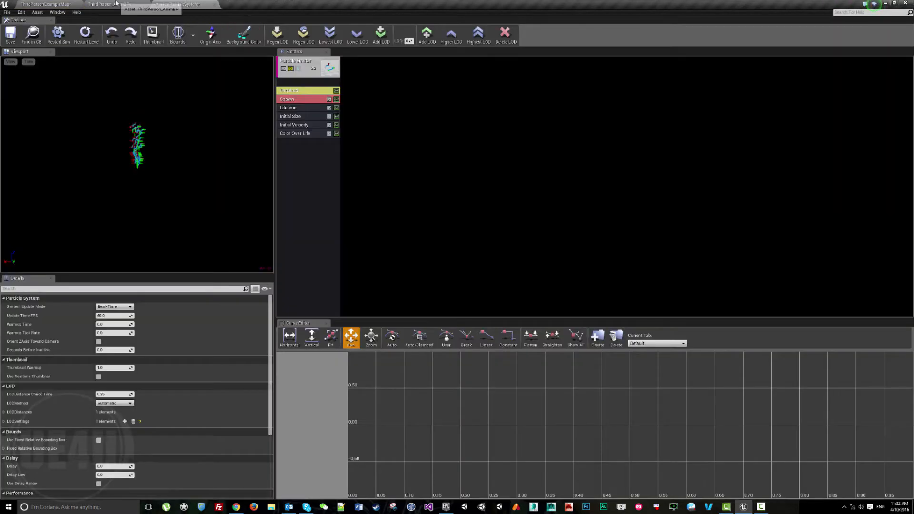
left_click(108, 4)
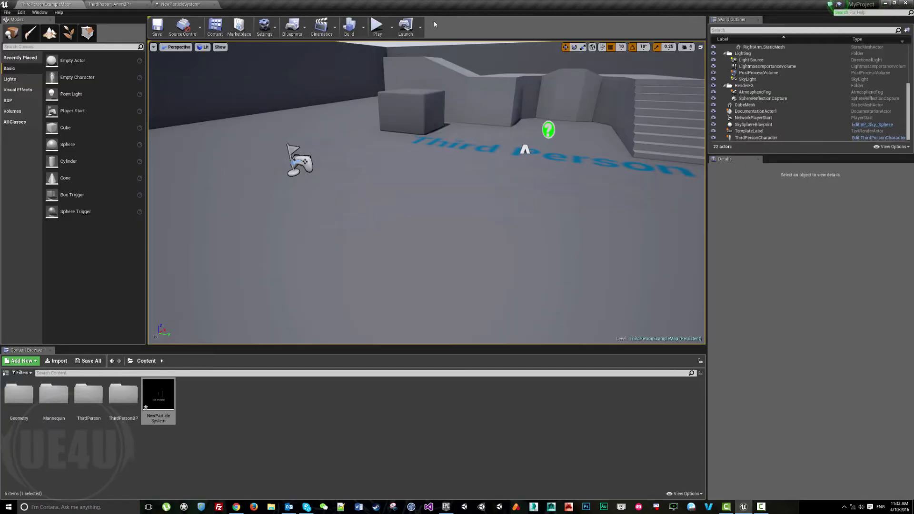
- Run a play-test of the Third Person level to watch the footstep particles, then stop
left_click(377, 26)
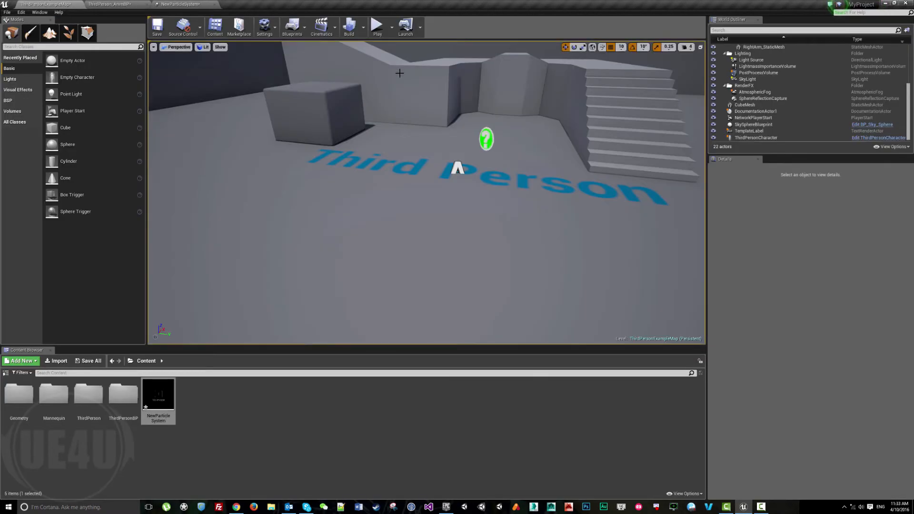
left_click(376, 26)
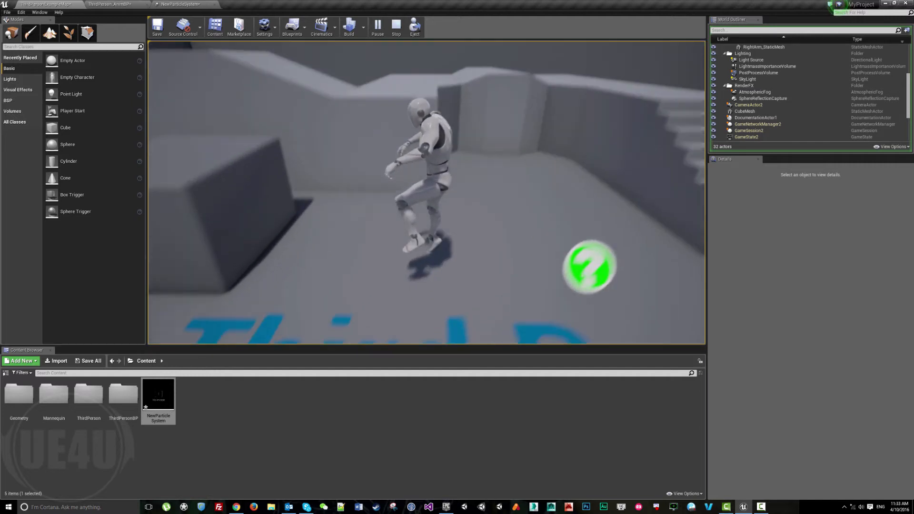
left_click(395, 25)
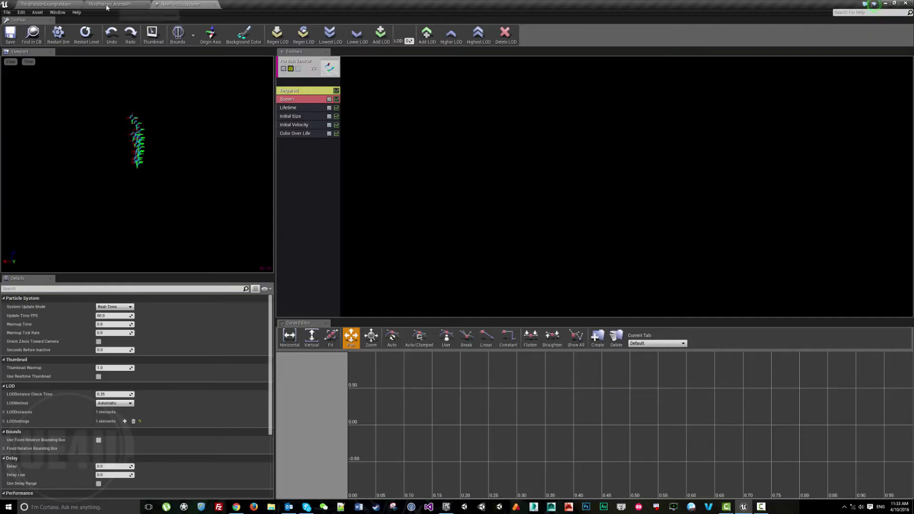
- Preview ThirdPersonJump_End and ThirdPersonJump_Loop in the AnimBP, then bring up its graph
left_click(111, 4)
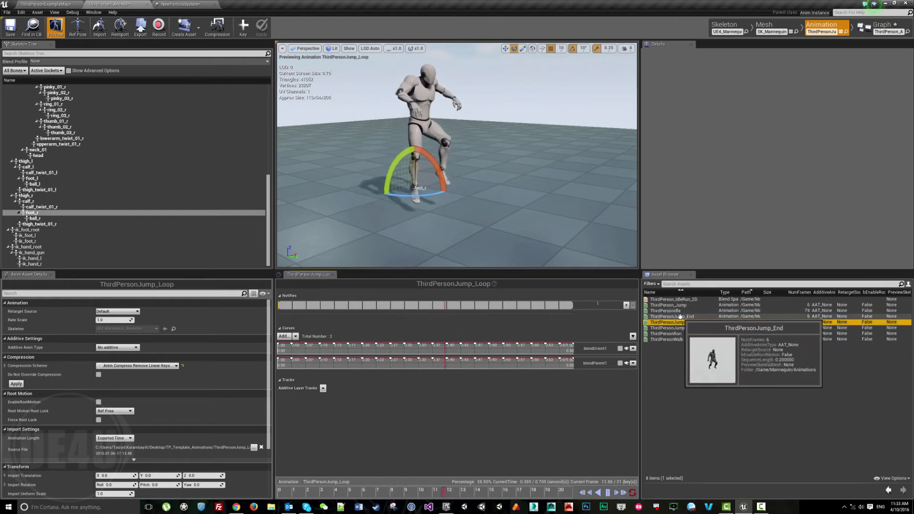
double_click(671, 316)
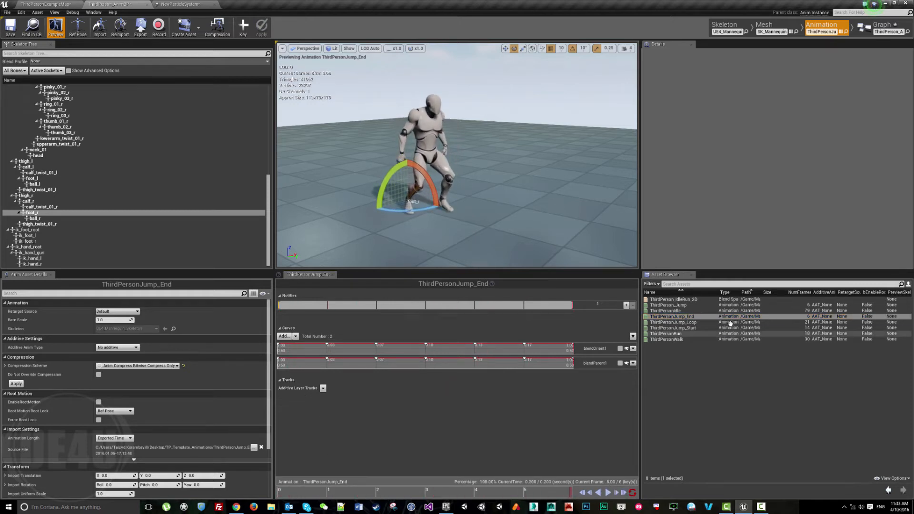
double_click(673, 322)
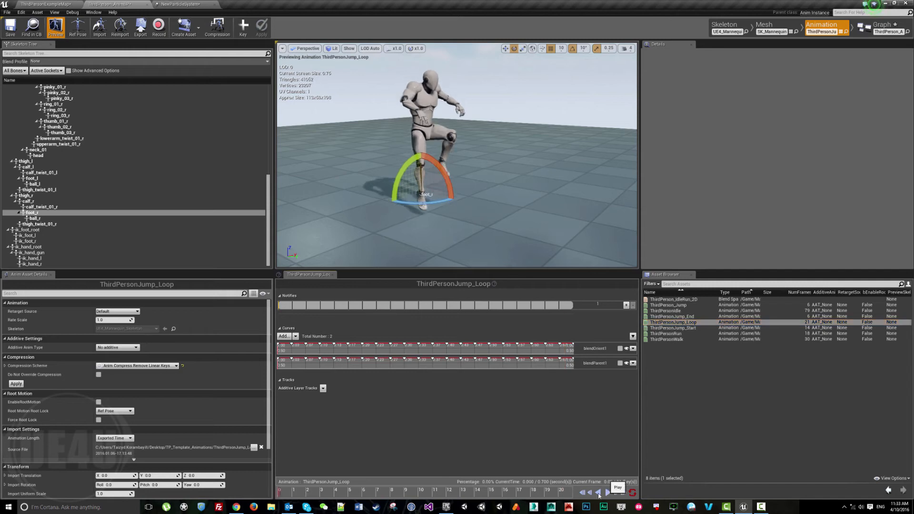
left_click(617, 488)
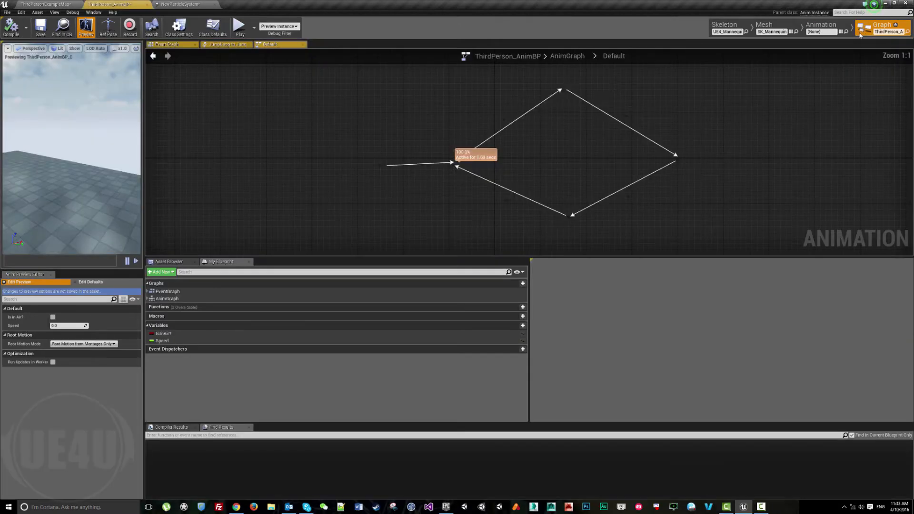
- Select the JumpLoop state in the state machine to expose its Left State Event settings
left_click(213, 27)
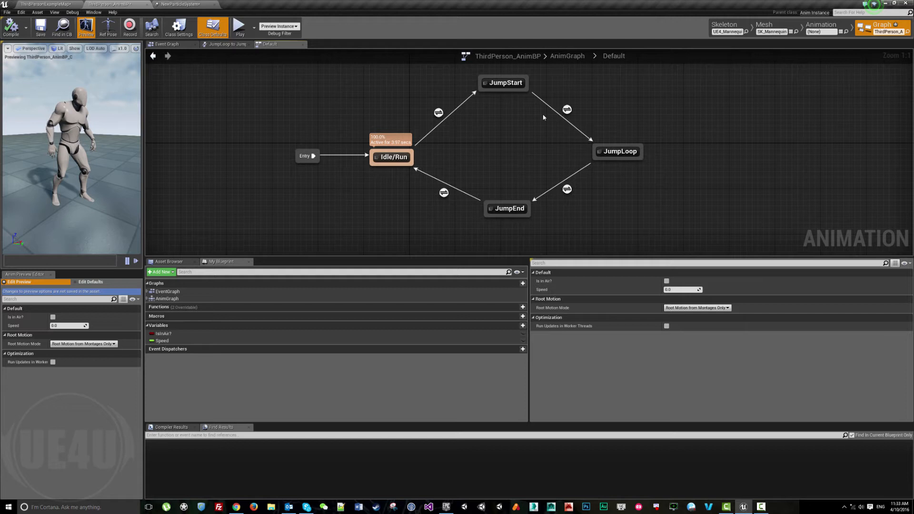
mouse_move(650, 182)
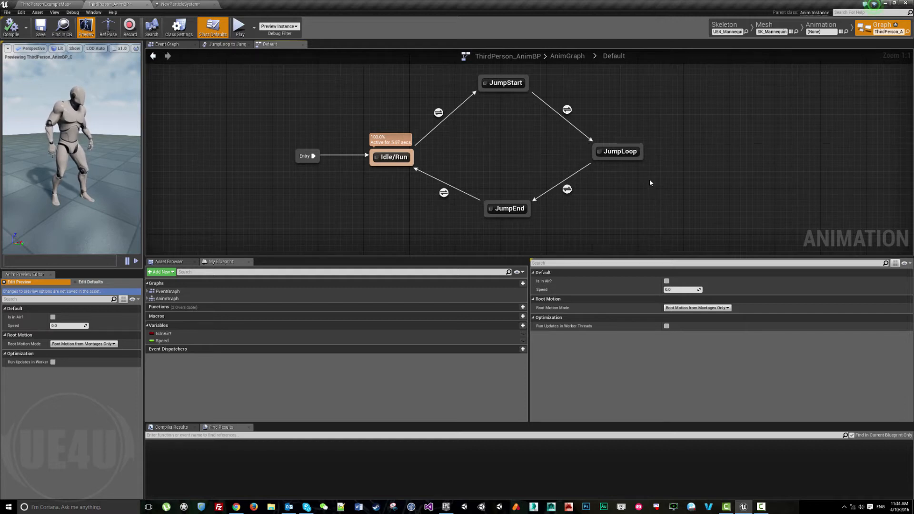
left_click(617, 151)
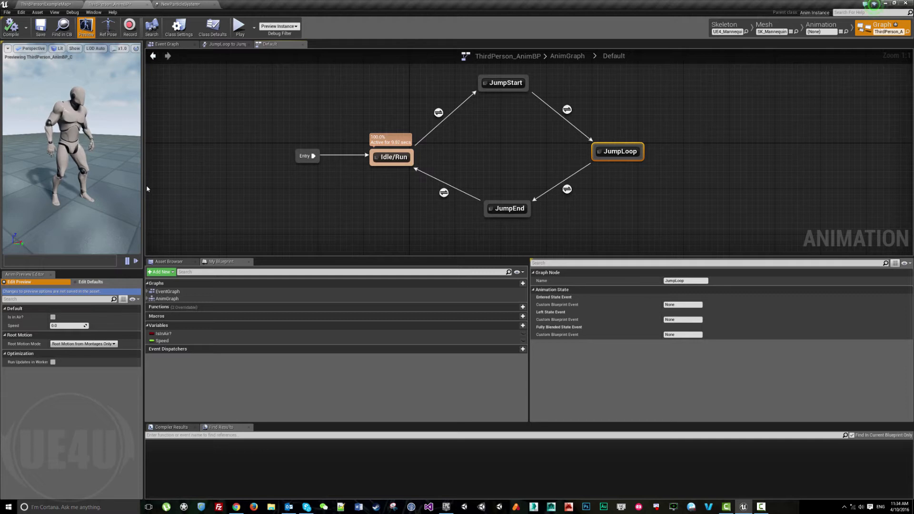
mouse_move(318, 337)
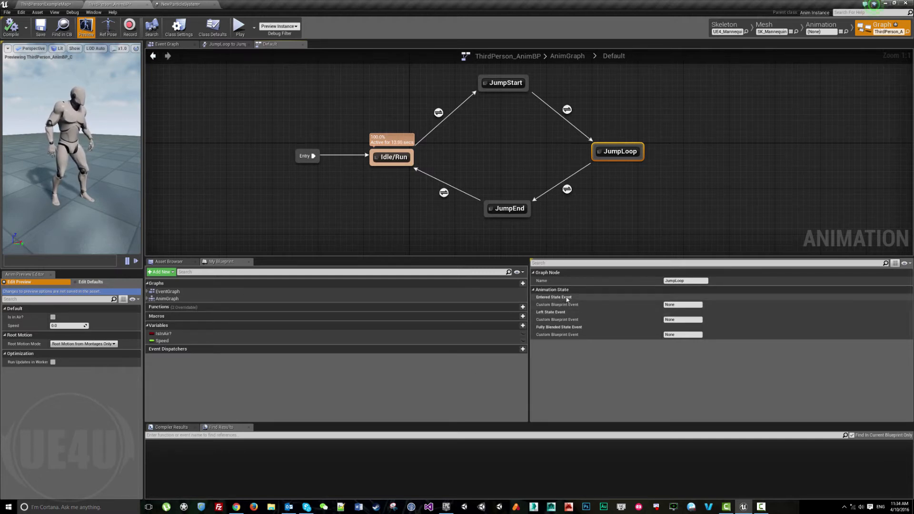
mouse_move(565, 120)
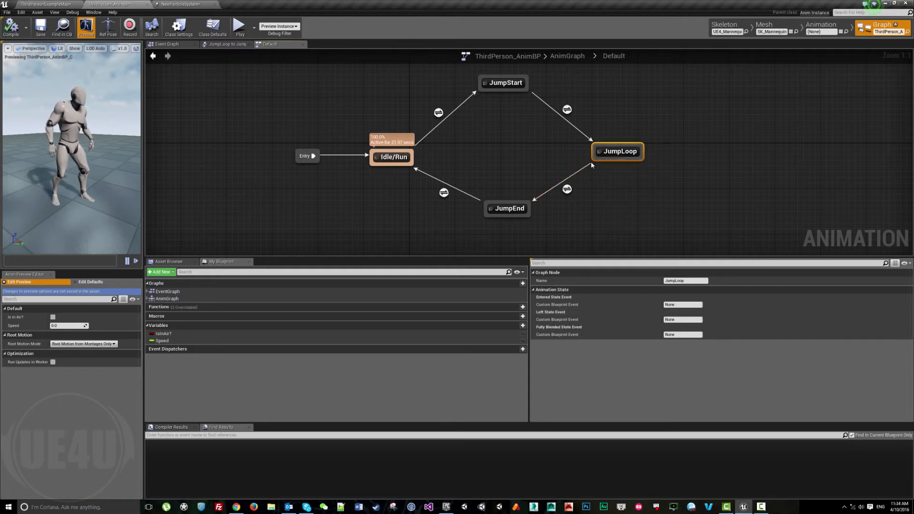
mouse_move(579, 341)
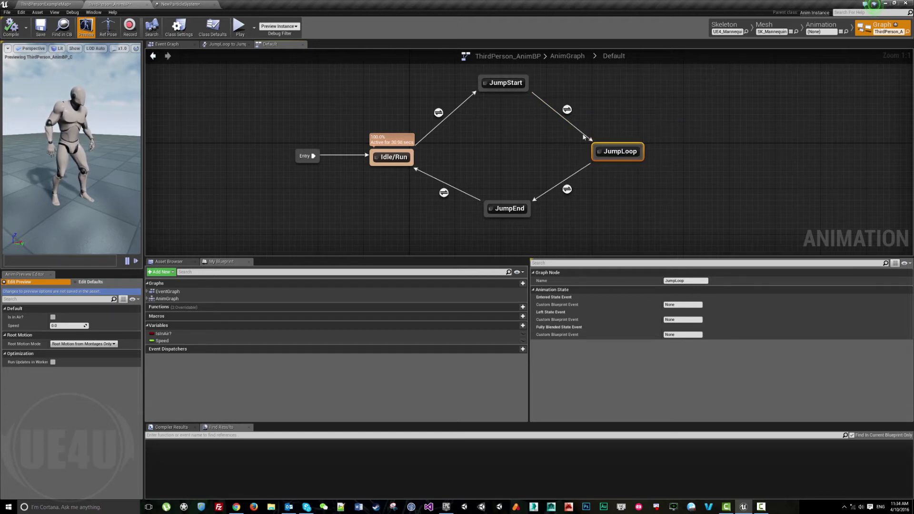
mouse_move(617, 151)
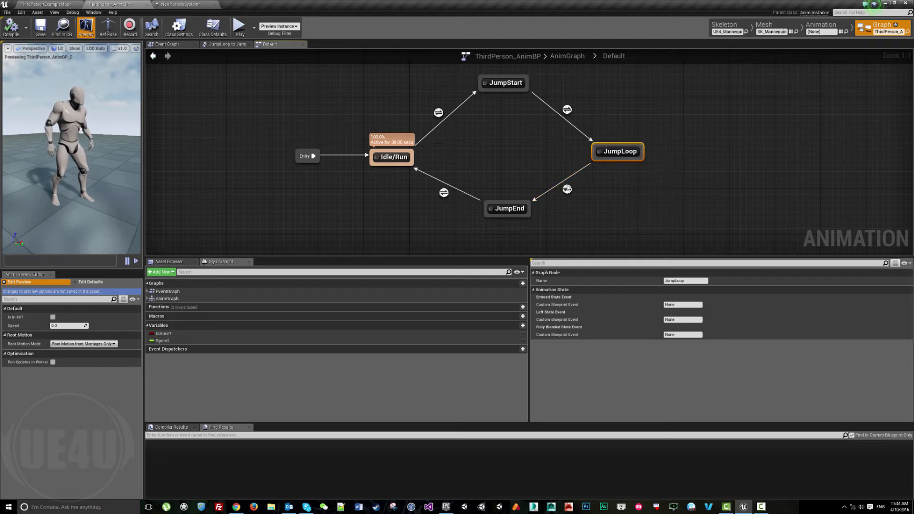
mouse_move(506, 208)
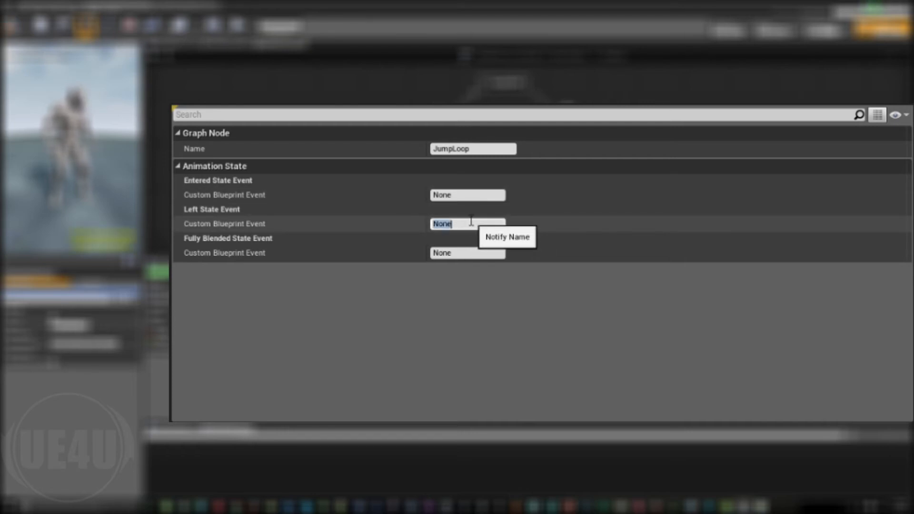
- Enter OnTouchTheGround as JumpLoop's Left State Event custom blueprint event and go to the EventGraph
type("0")
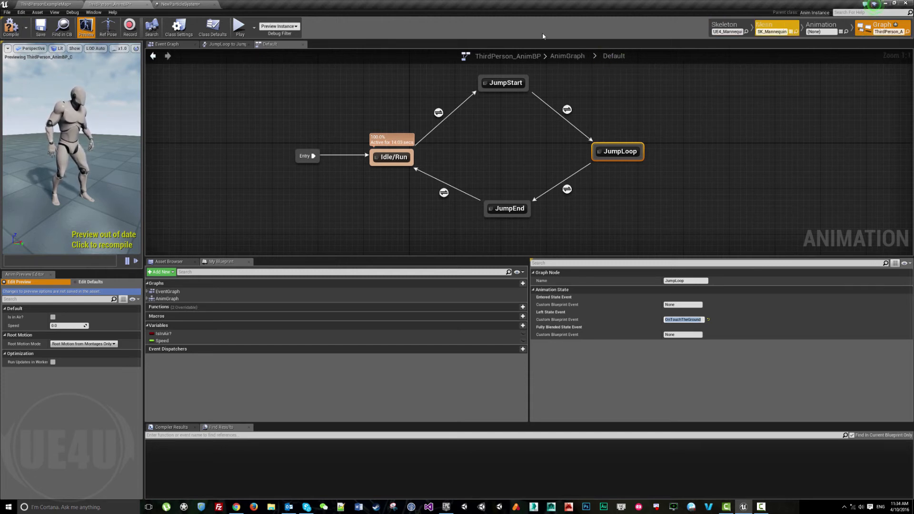
left_click(167, 44)
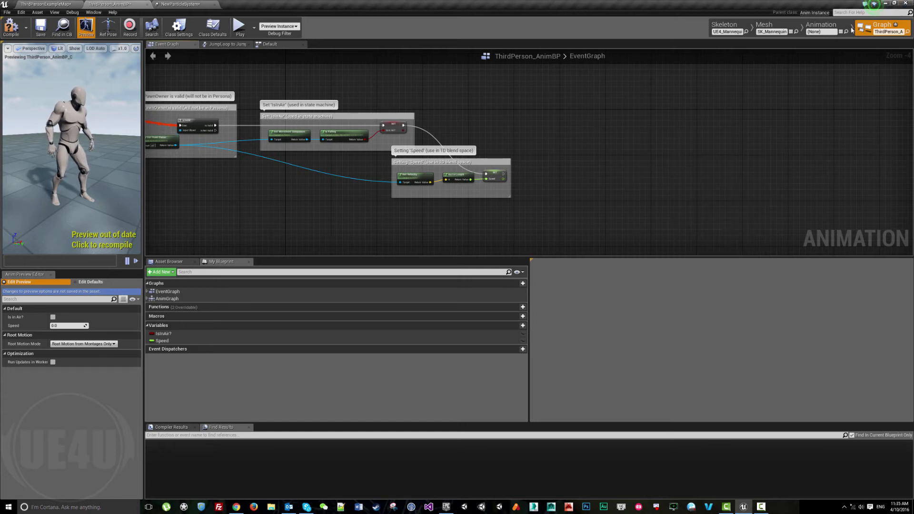
- Compile the AnimBP and have OnTouchTheGround spawn an emitter with the NewParticleSystem template
left_click(10, 26)
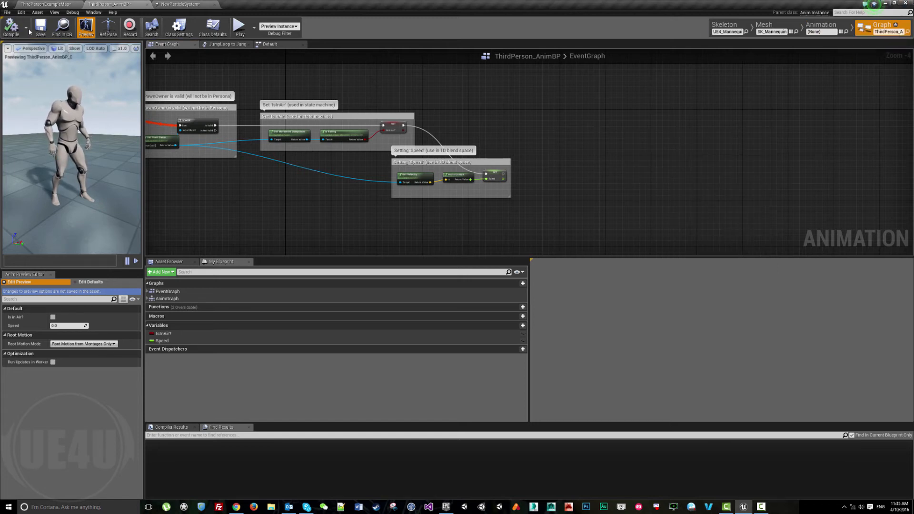
mouse_move(652, 131)
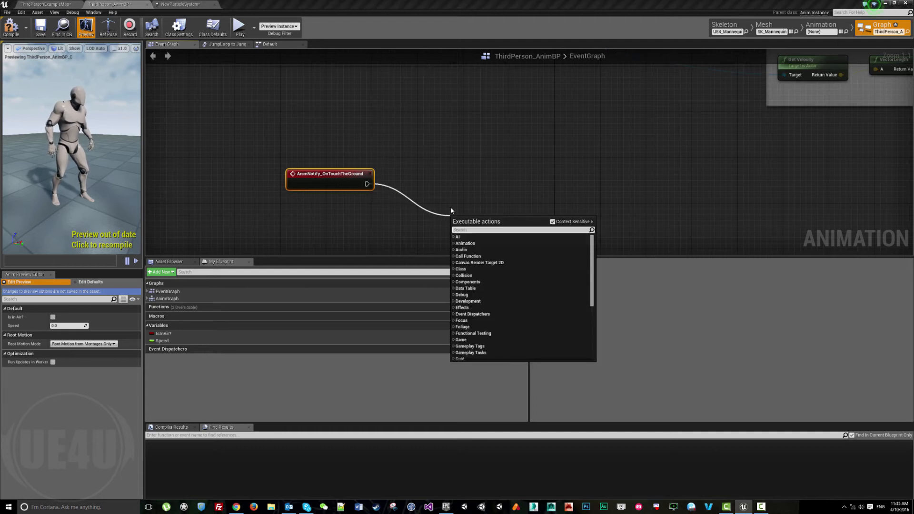
type("particle")
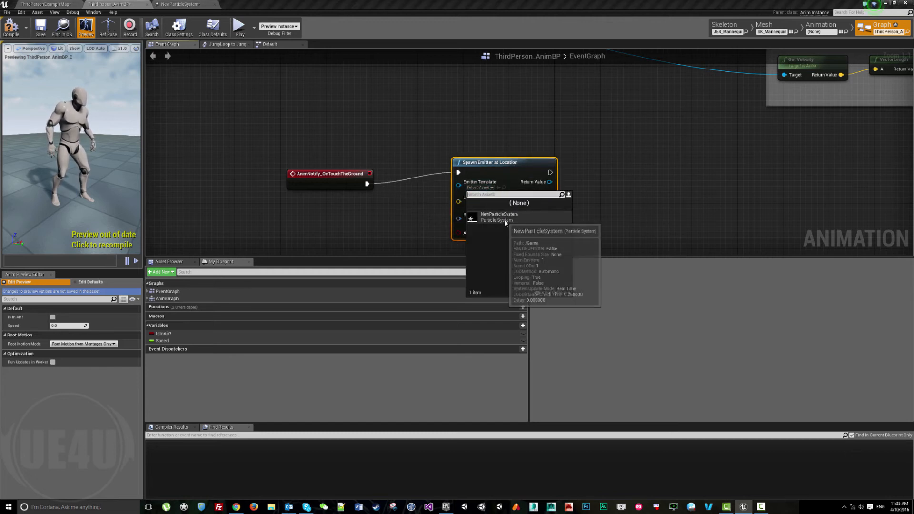
left_click(499, 216)
type("get")
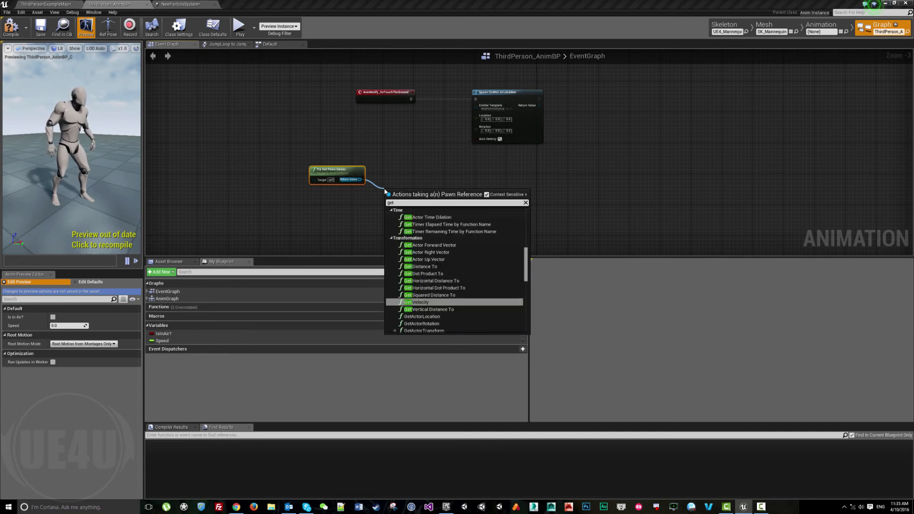
- Feed the pawn owner's actor location into the emitter's spawn Location
left_click(422, 316)
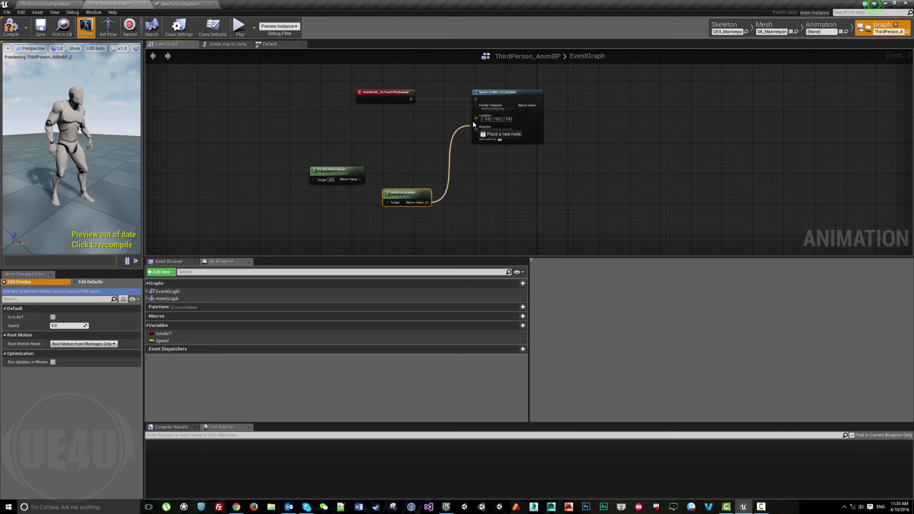
left_click(44, 4)
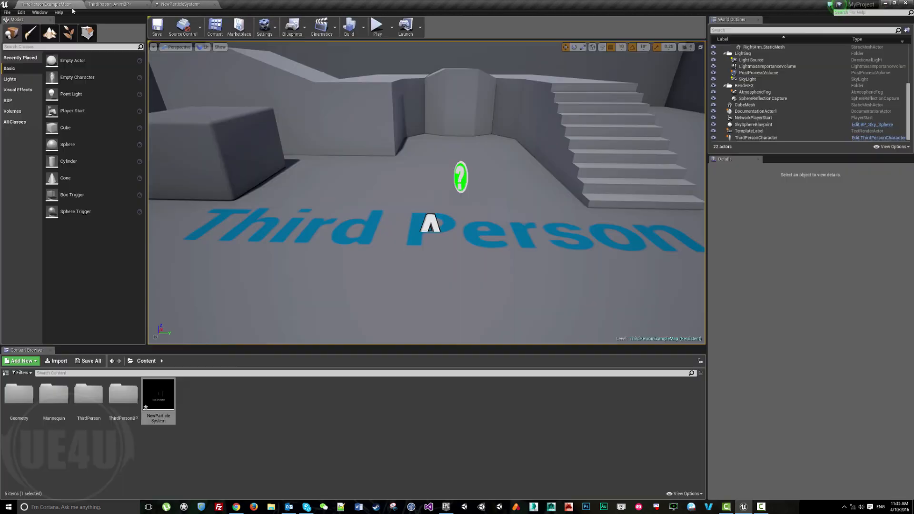
- Play the level, jump to check the landing particles, then stop the session
left_click(377, 25)
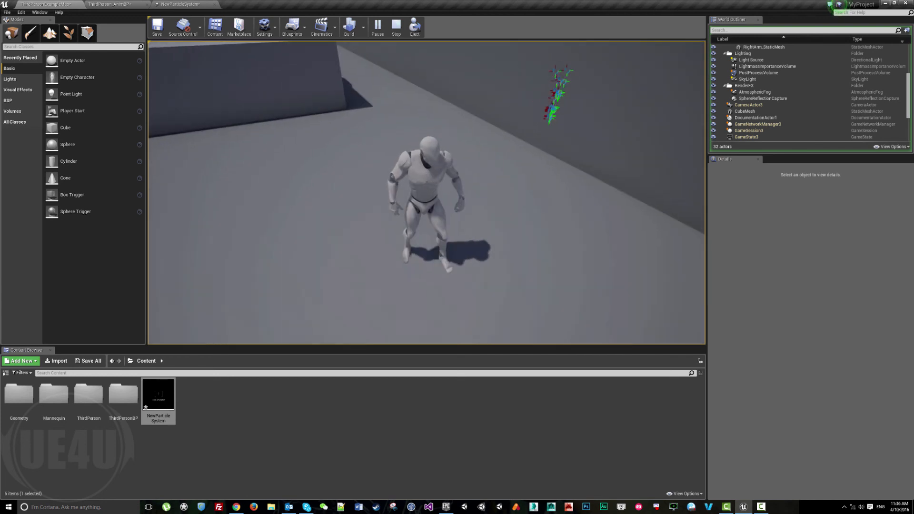
left_click(105, 4)
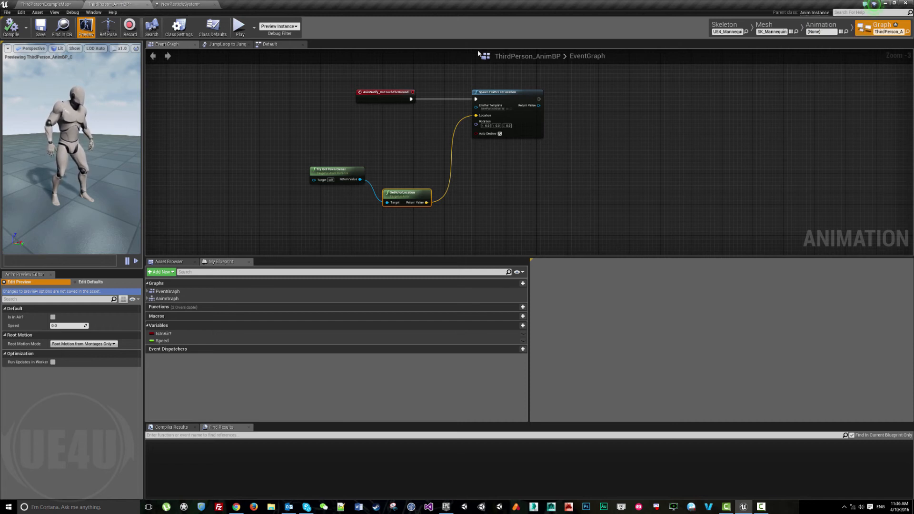
- Select the JumpLoop state in the Default state machine to review its Left State Event
left_click(270, 44)
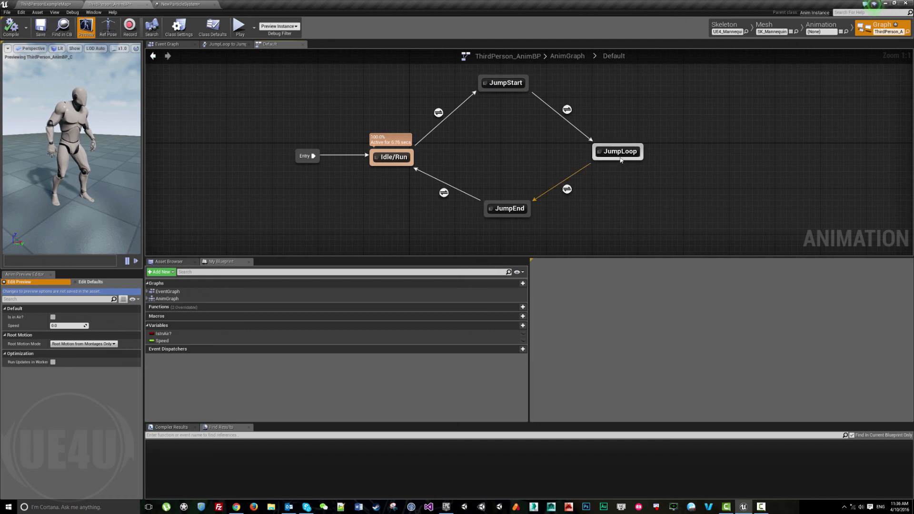
left_click(618, 151)
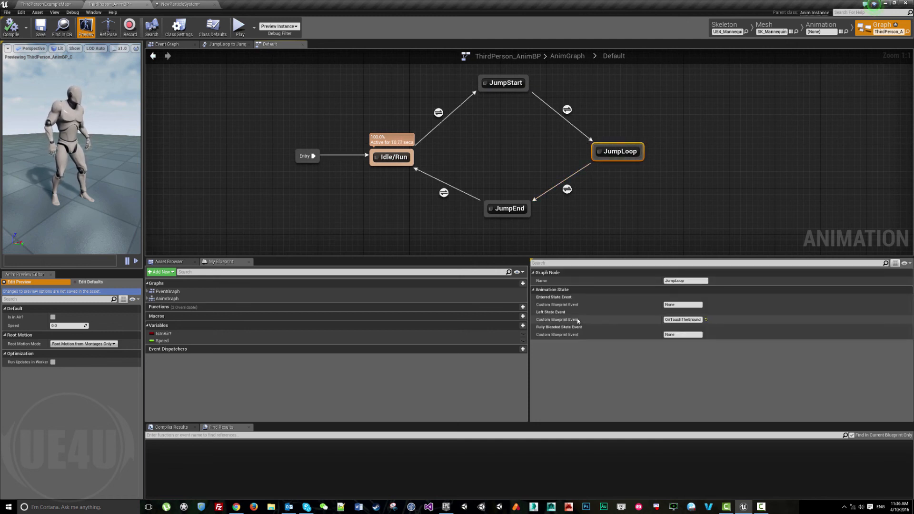
mouse_move(591, 333)
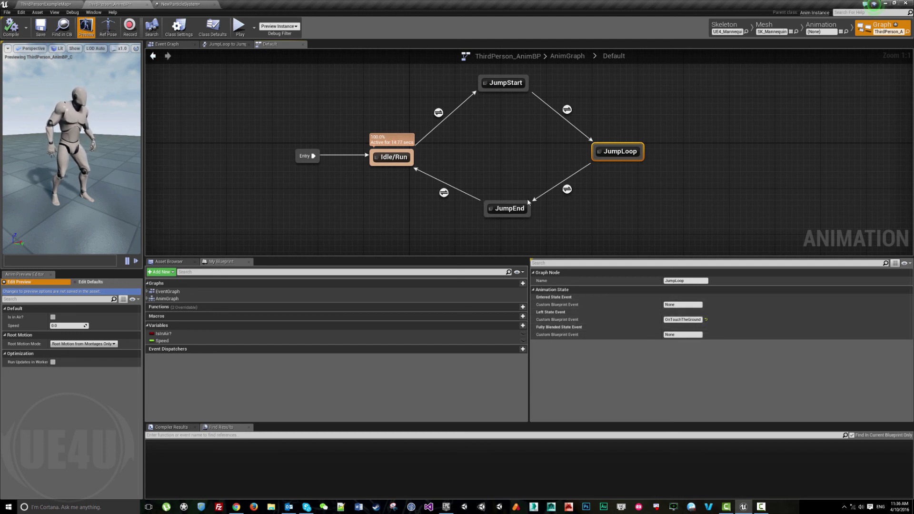
mouse_move(519, 166)
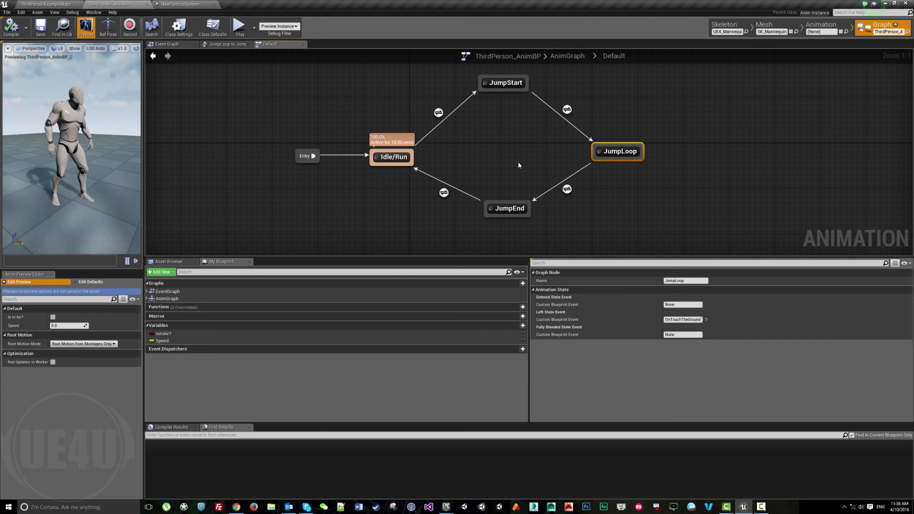